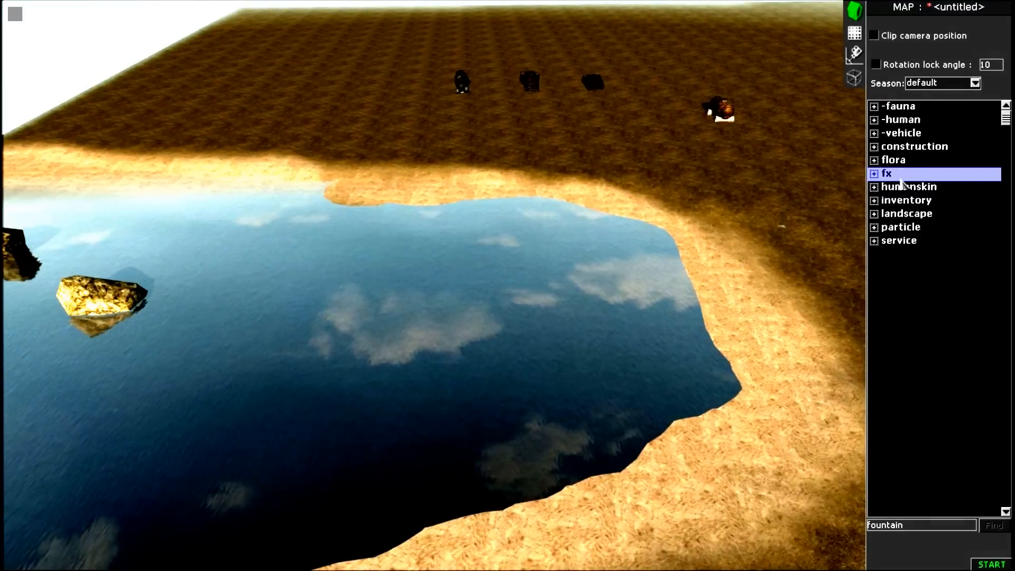
# Place the drops_oil_small_long effect from fx > common at the fuel barrel's tap.
pyautogui.click(875, 172)
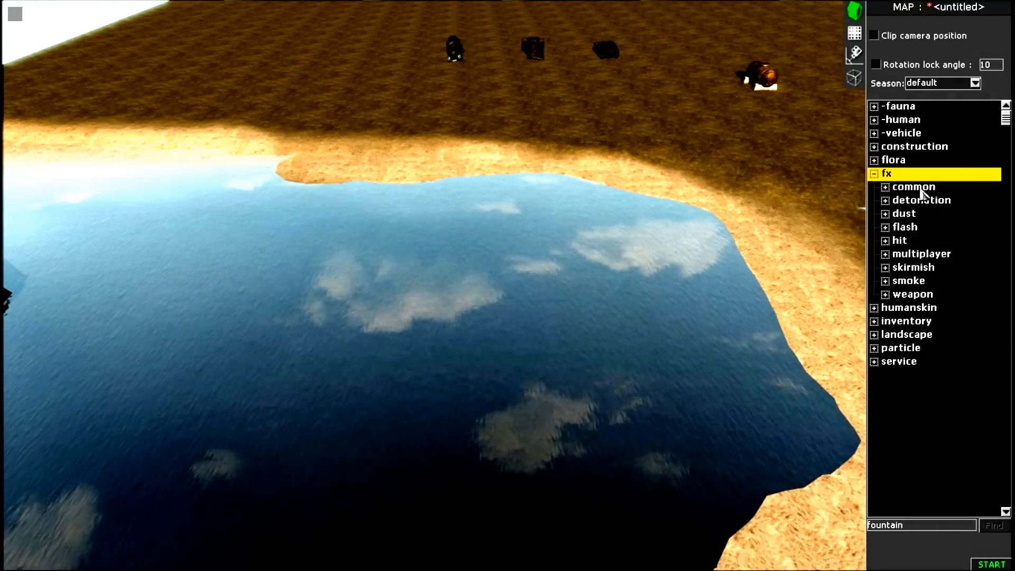
pyautogui.click(884, 187)
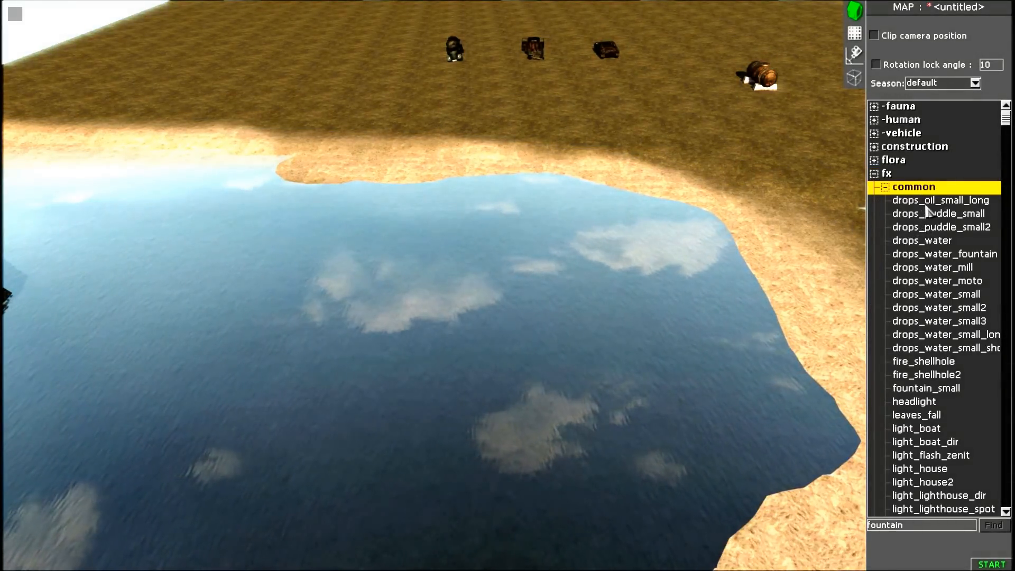
pyautogui.click(940, 200)
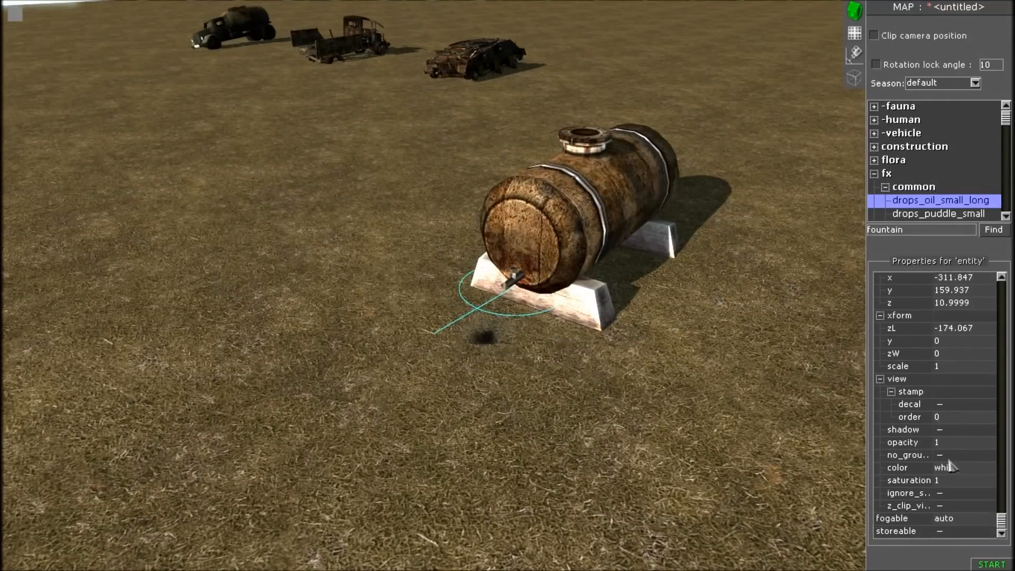
# Place the smoke_dead_norm2 effect from fx > smoke on the wrecked truck's engine.
pyautogui.click(940, 531)
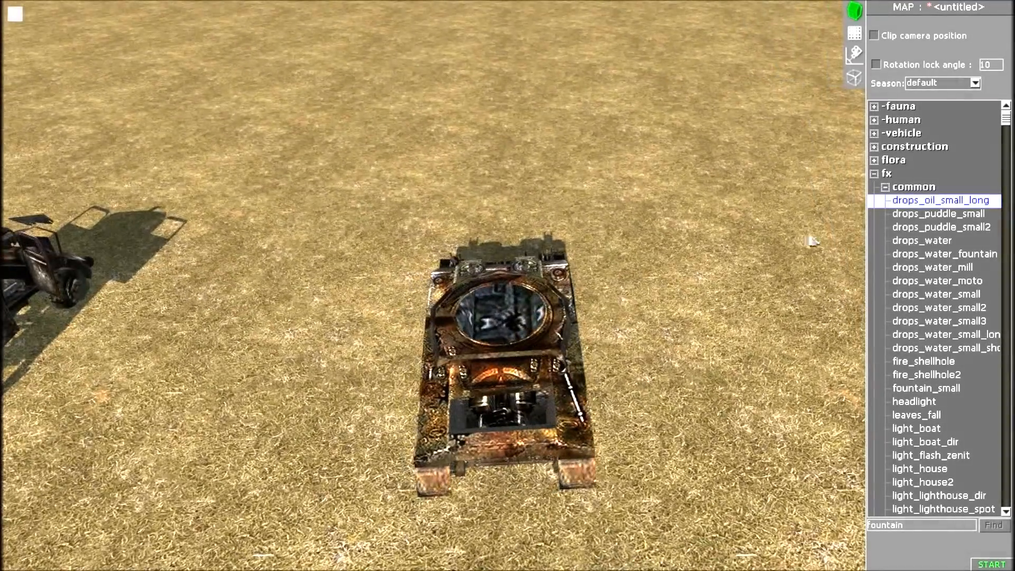
pyautogui.scroll(-3)
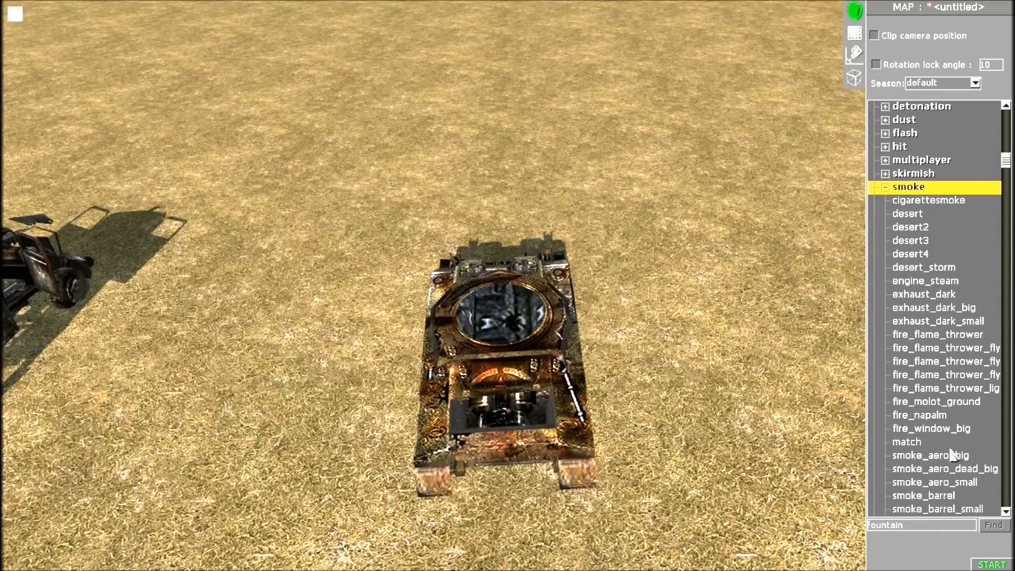
pyautogui.scroll(-3)
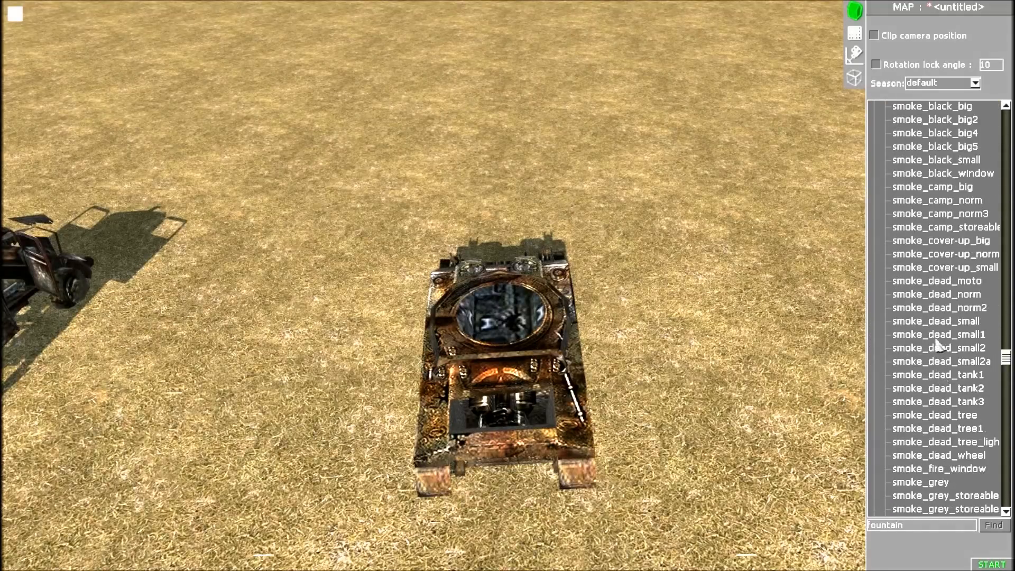
pyautogui.click(938, 294)
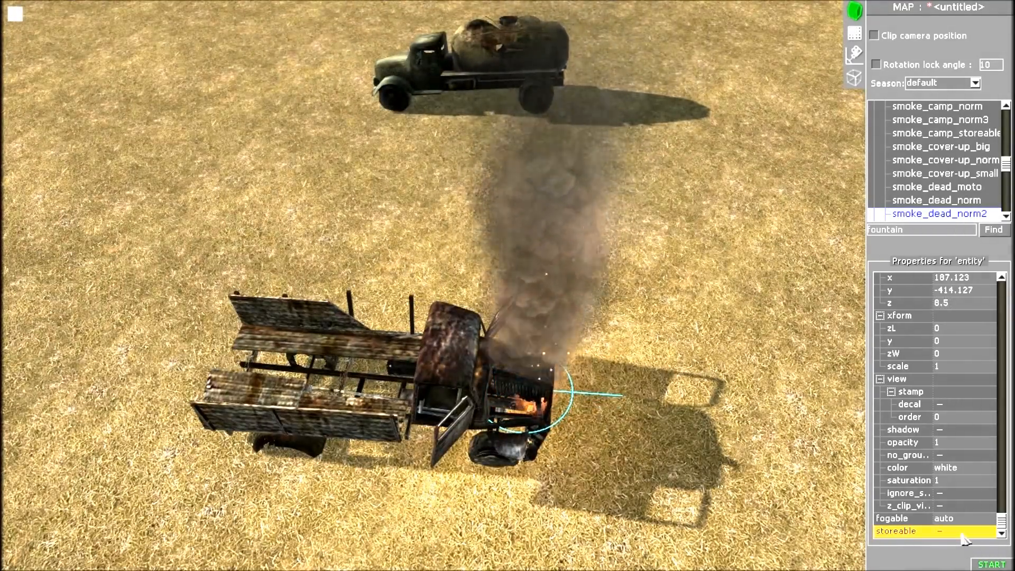
# Make the truck smoke storeable and place the same smoke on the fuel tanker truck.
pyautogui.click(942, 531)
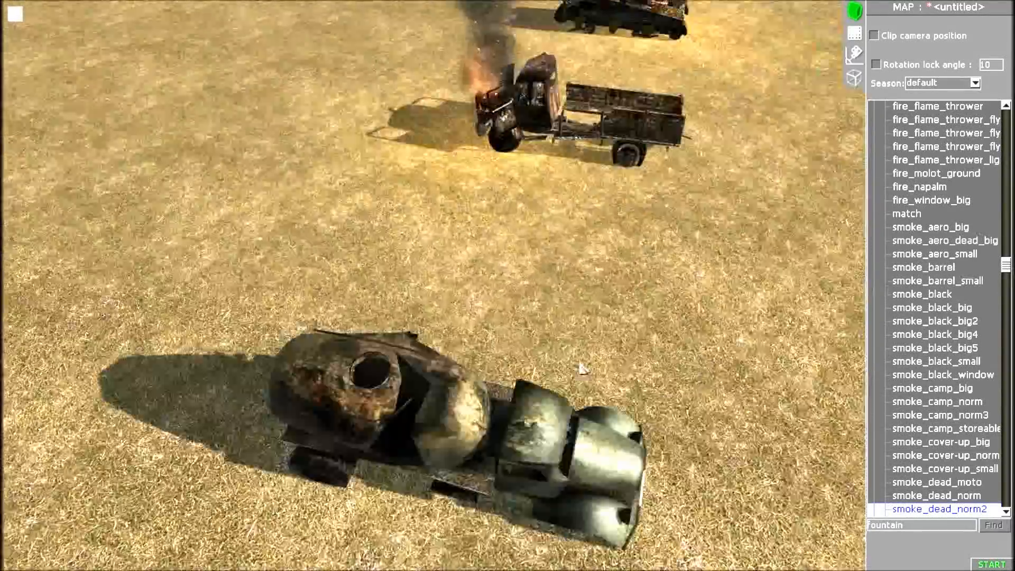
pyautogui.click(921, 294)
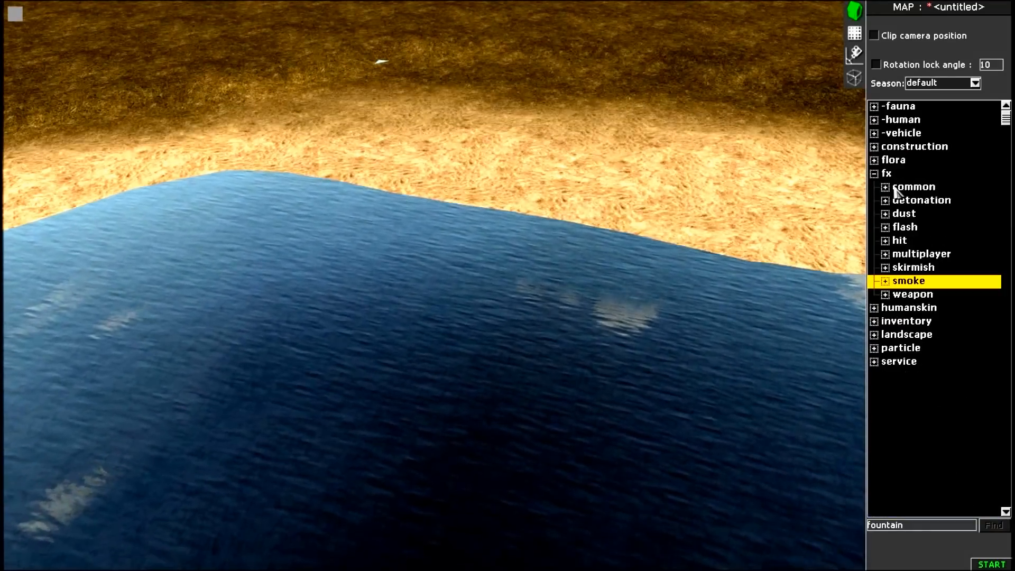
# Place the wash effect on the lakeshore, rotate it along the waterline, copy it and make it storeable.
pyautogui.click(884, 186)
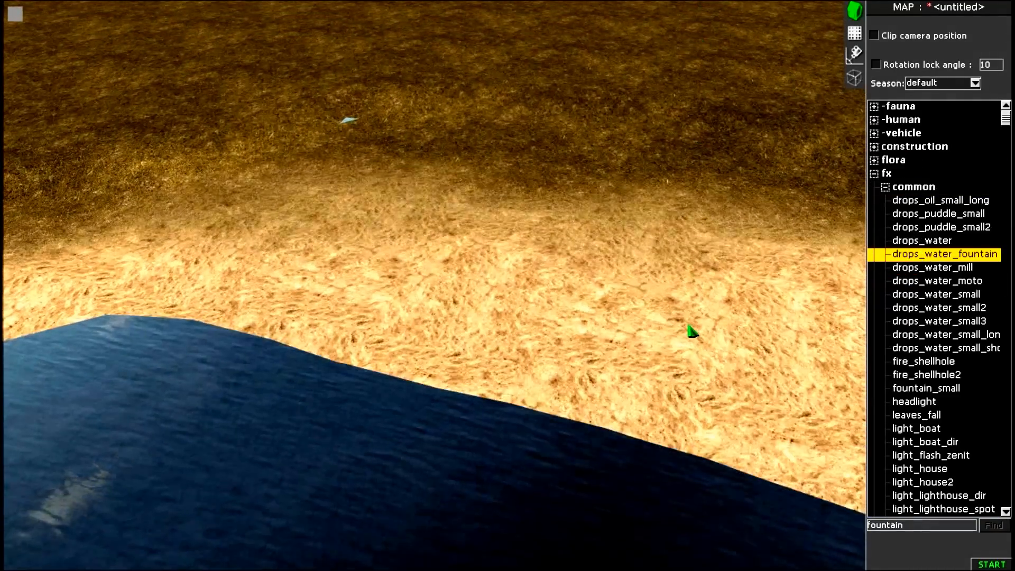
pyautogui.scroll(-3)
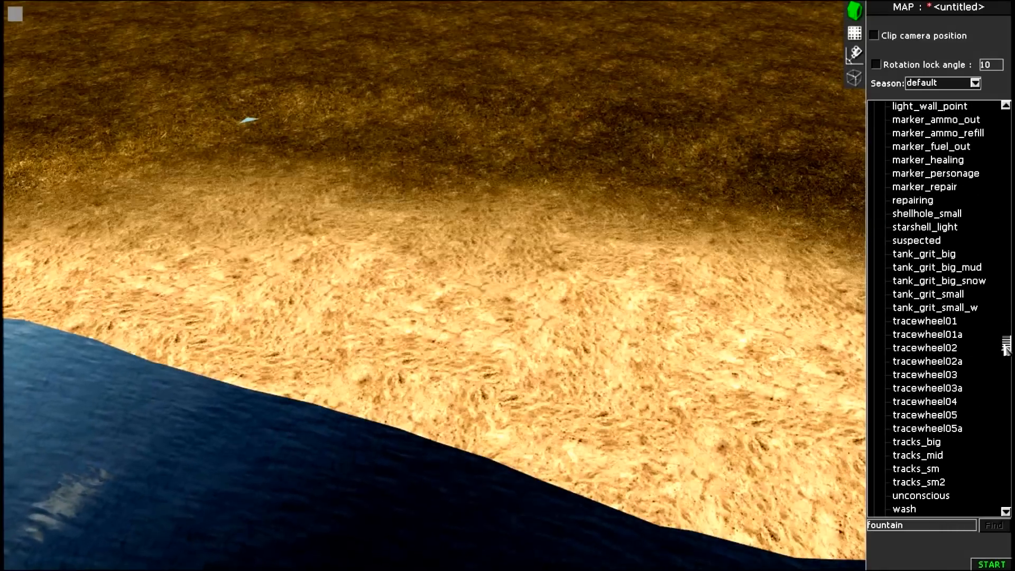
pyautogui.click(905, 308)
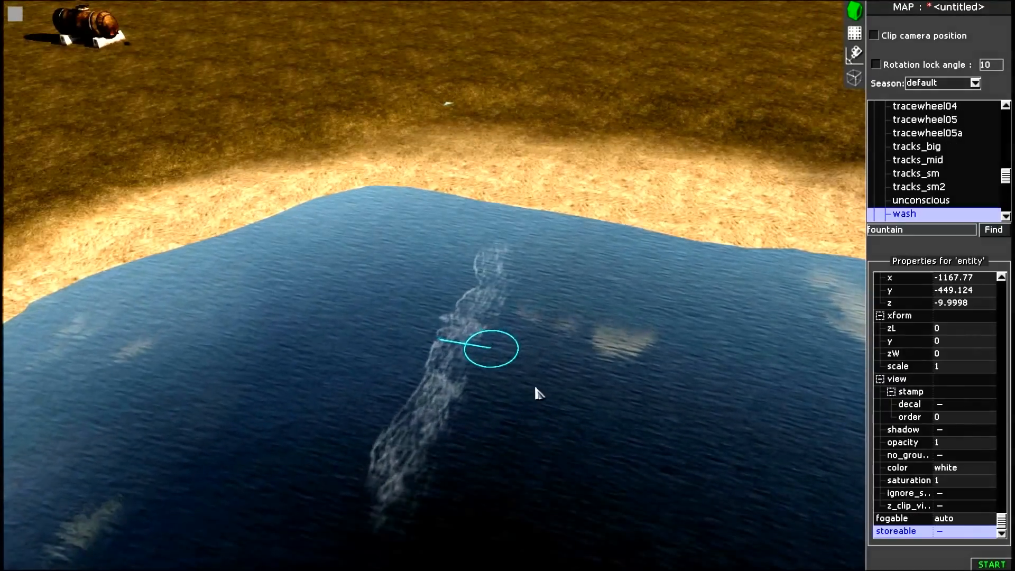
pyautogui.moveTo(492, 348); pyautogui.dragTo(553, 259)
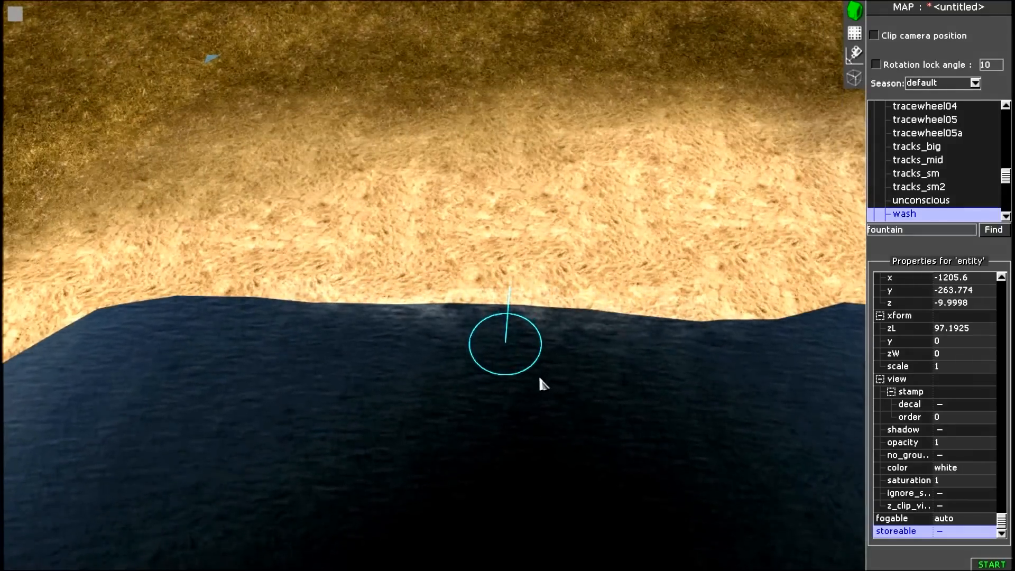
pyautogui.press('ctrl+c')
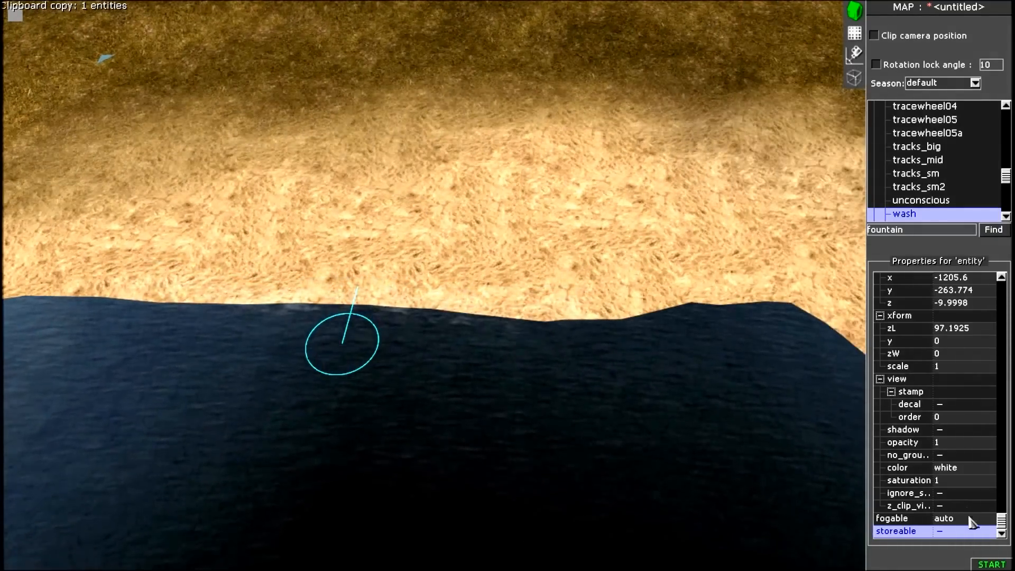
pyautogui.click(945, 531)
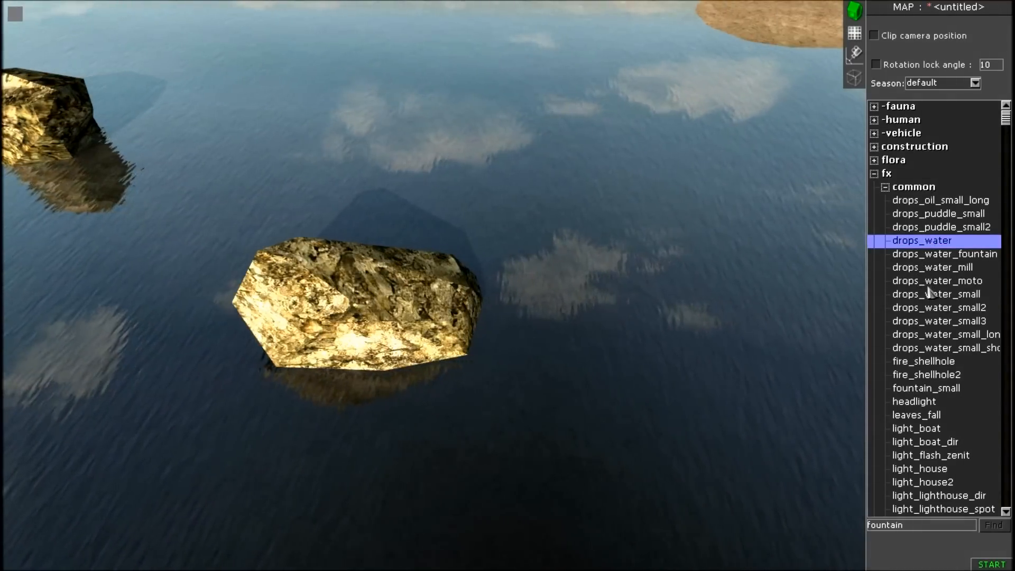
# Place drops_water_moto, drops_water_small and the long small water-drops effects beside the lake rocks.
pyautogui.click(937, 281)
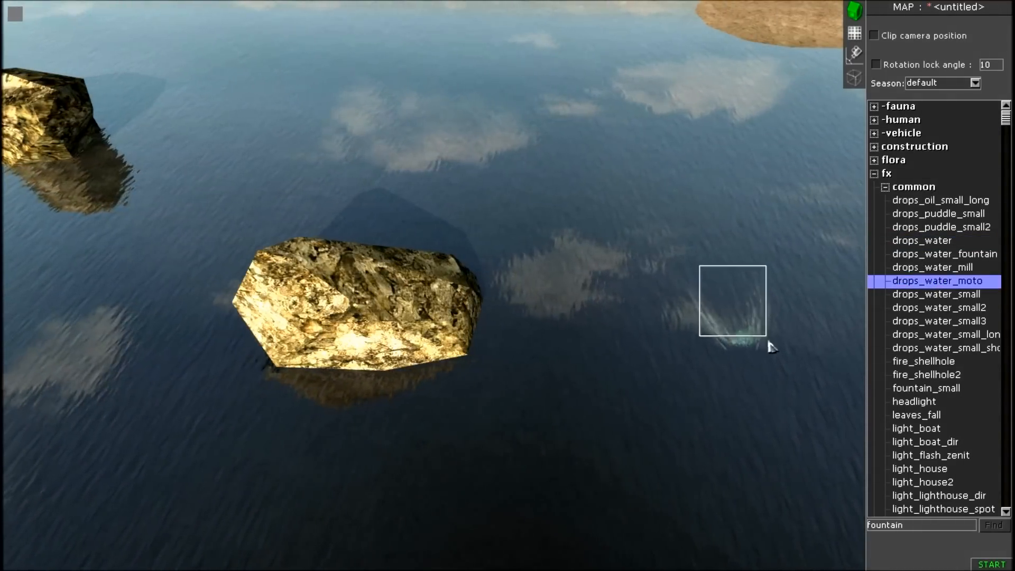
pyautogui.click(486, 350)
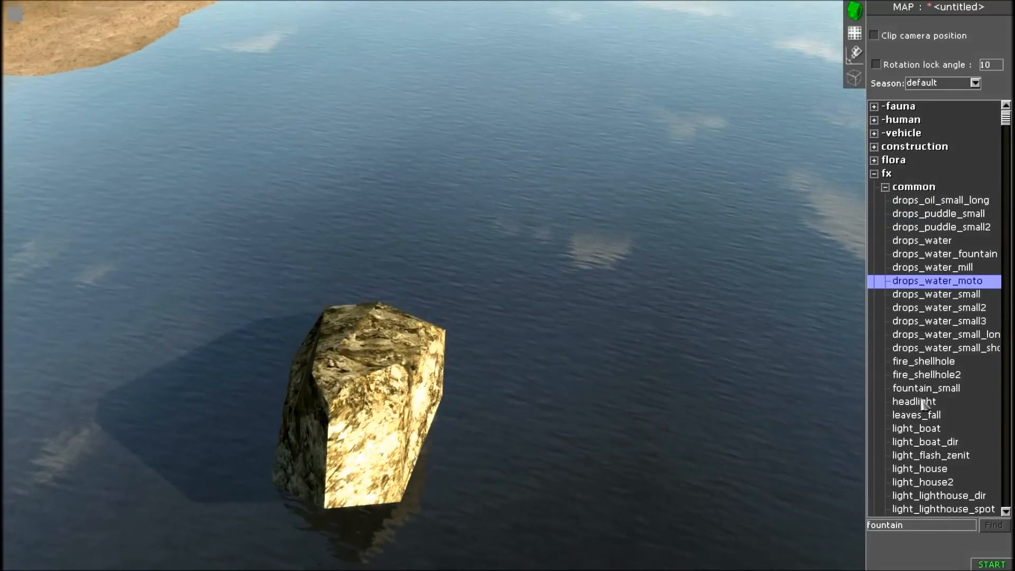
pyautogui.click(936, 294)
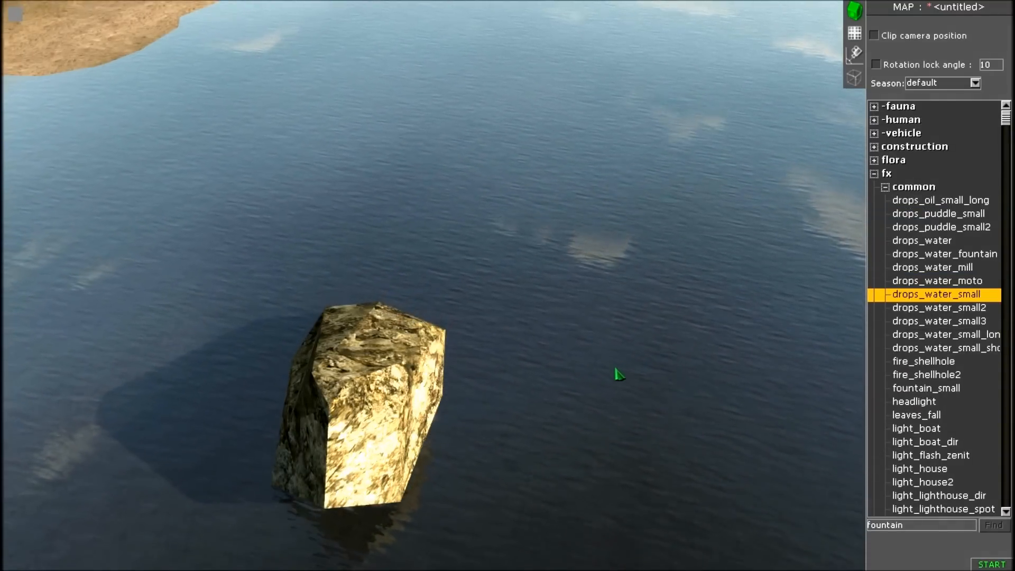
pyautogui.click(616, 374)
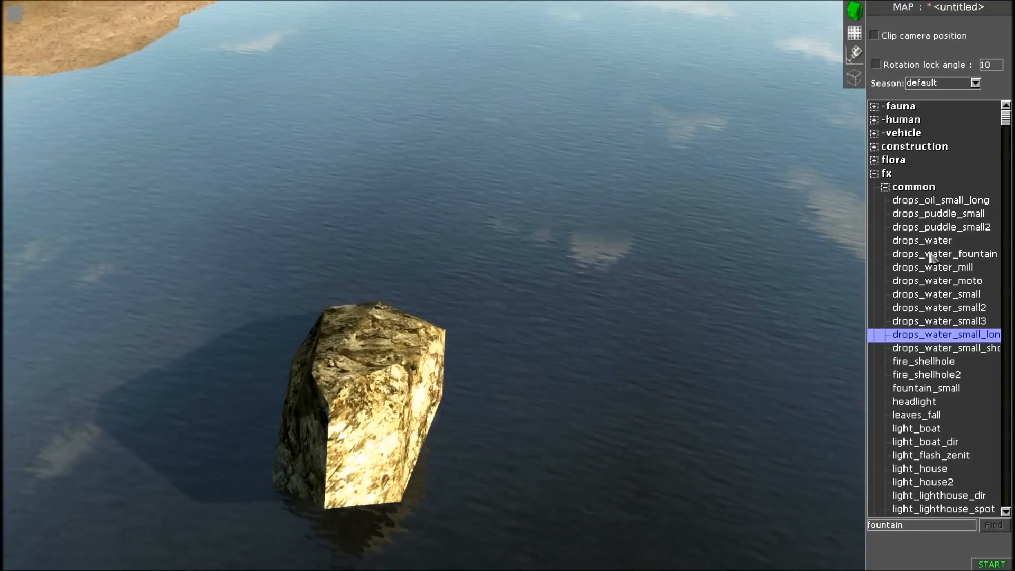
pyautogui.click(921, 240)
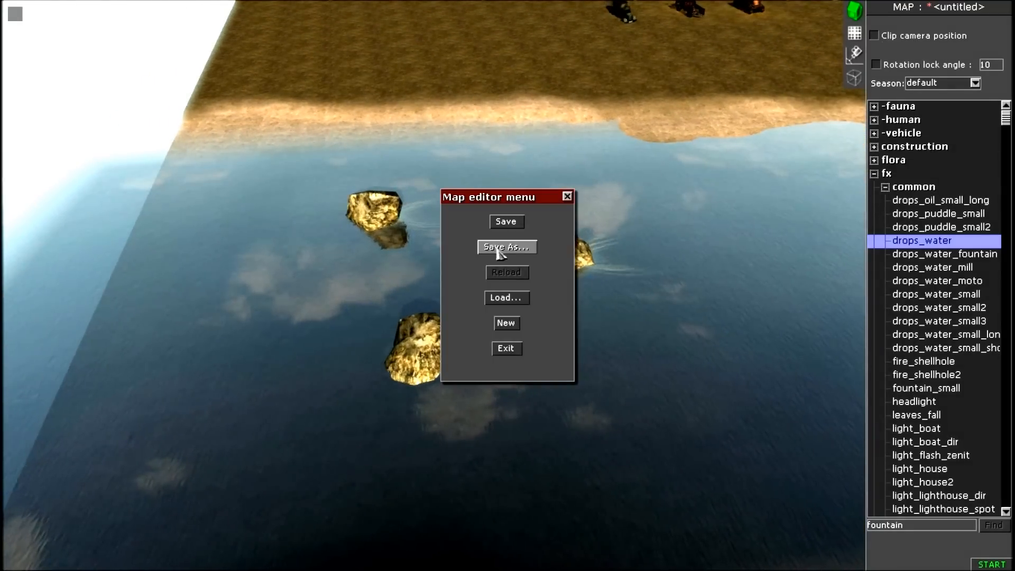
# Save the map under a new file name via Save As and confirm.
pyautogui.click(507, 246)
pyautogui.write('tu_')
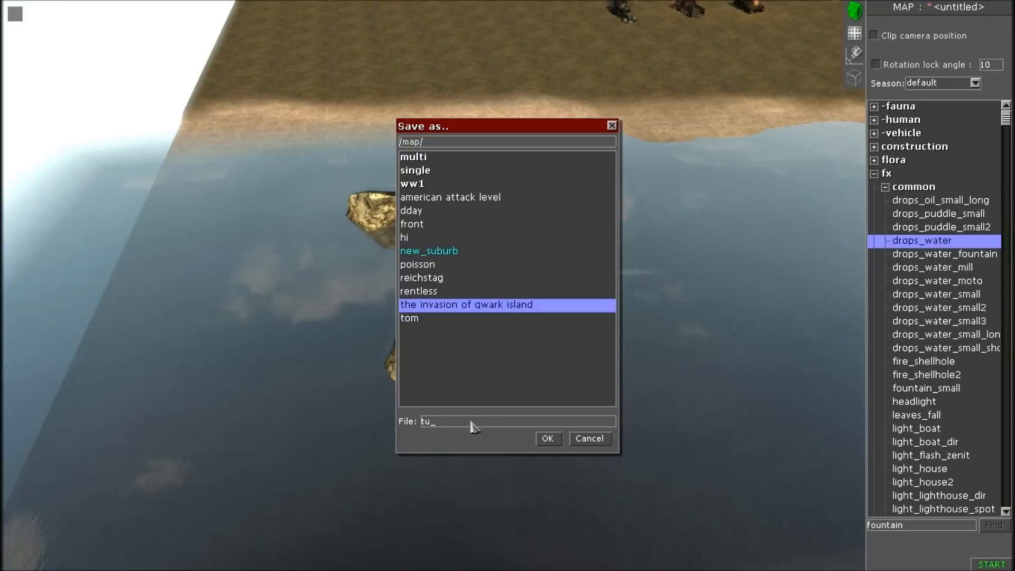
pyautogui.click(547, 437)
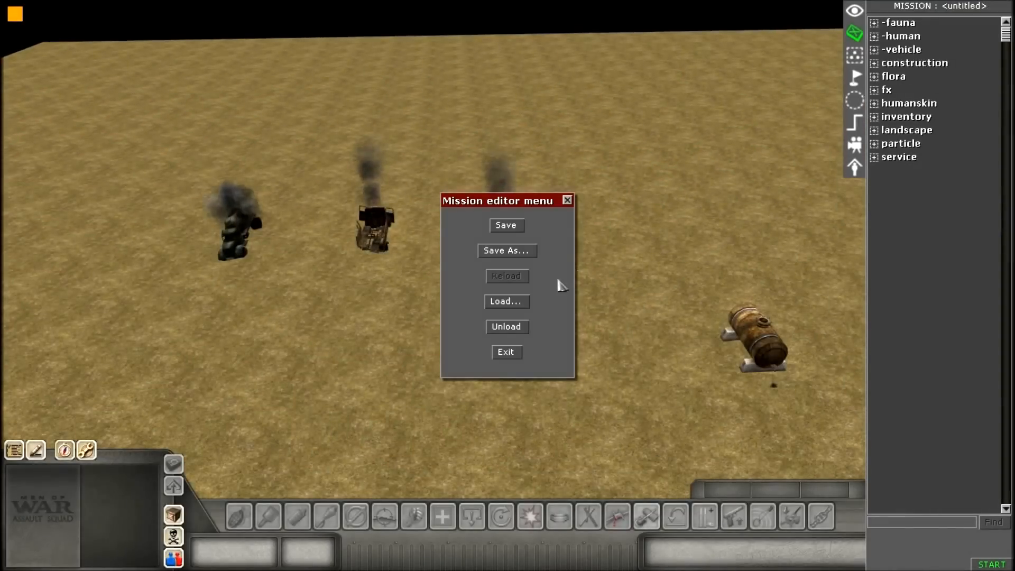
# Save the mission, then load the _bonus_01 environment preset under skirmish.
pyautogui.click(507, 301)
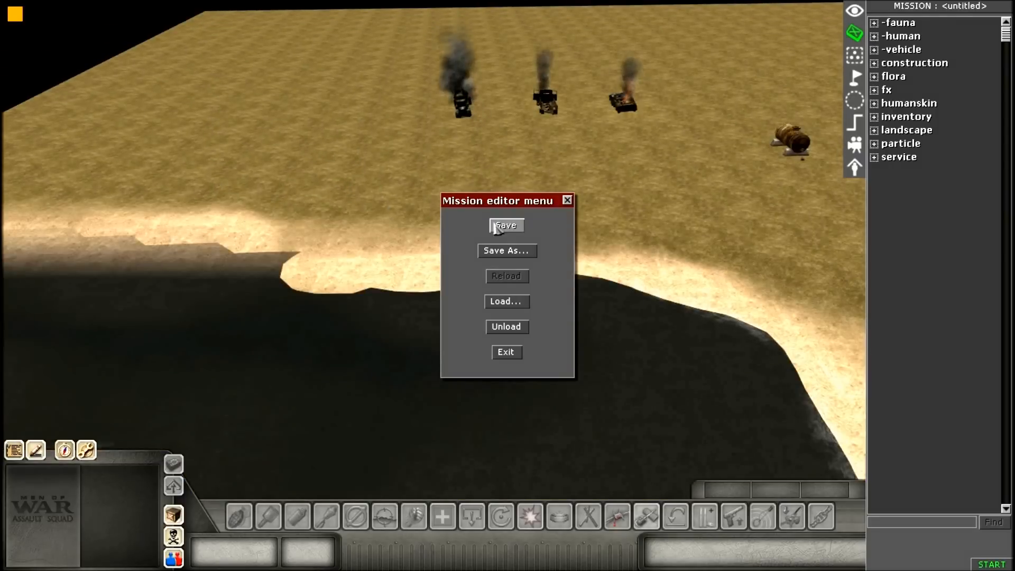
pyautogui.click(507, 251)
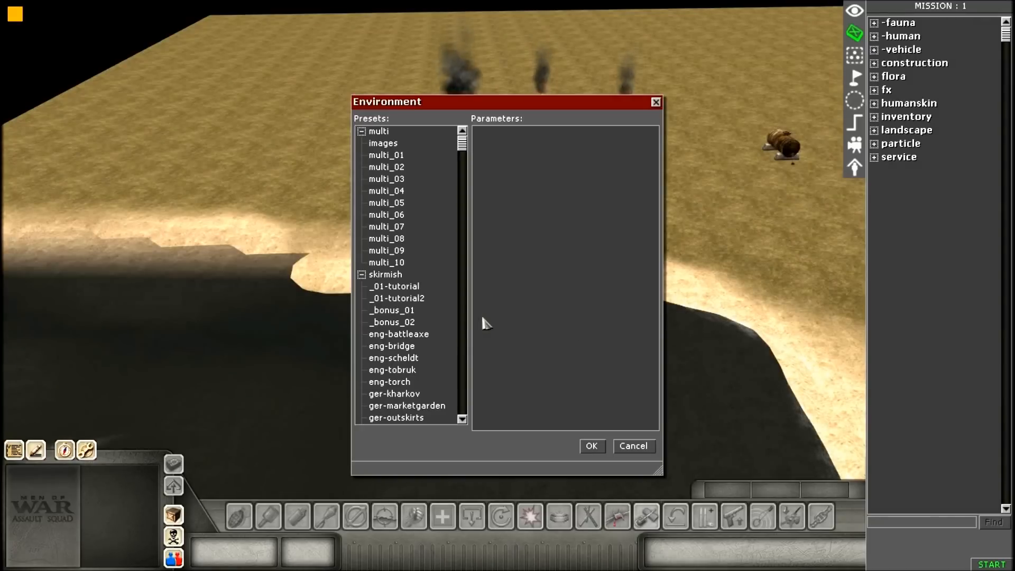
pyautogui.click(392, 310)
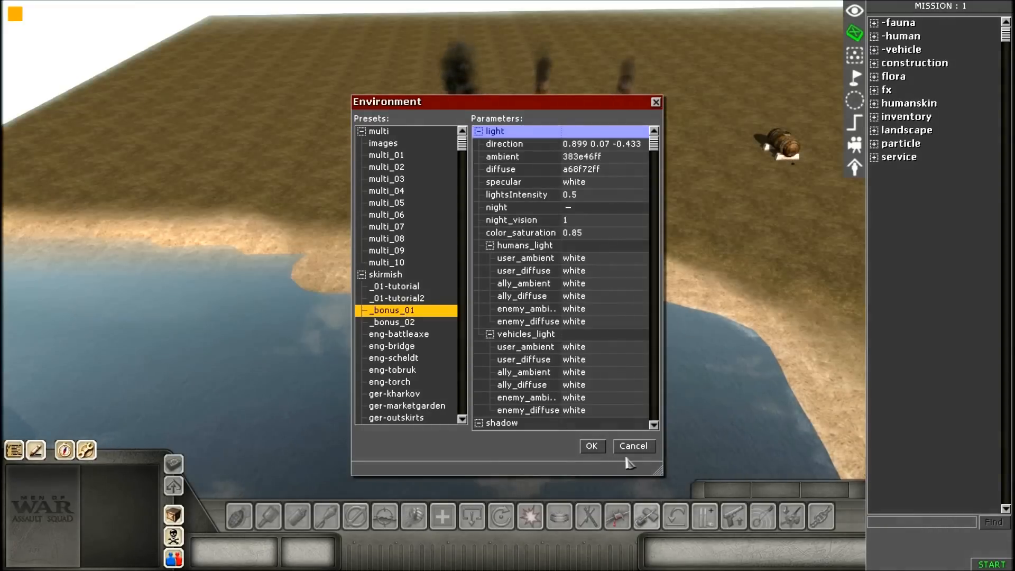